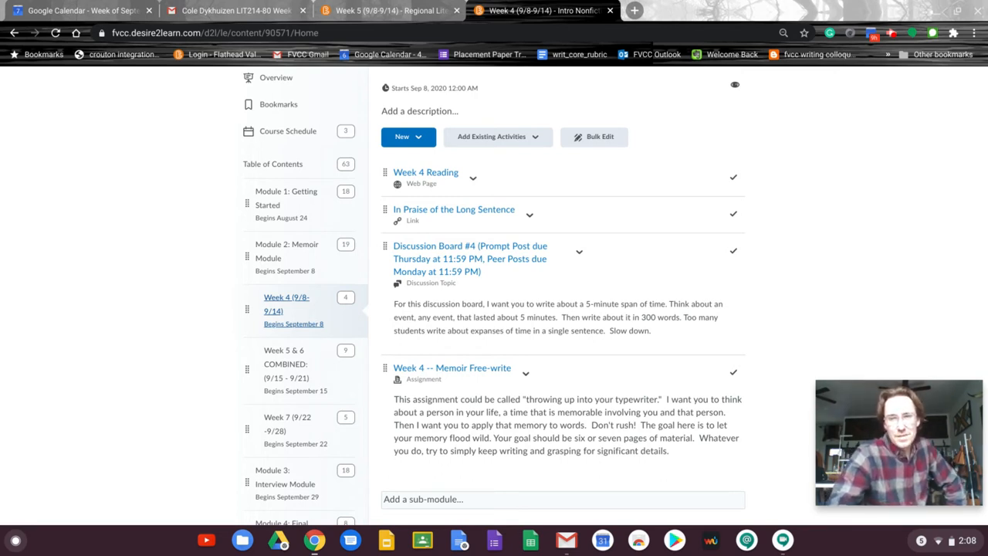
mouse_move(426, 173)
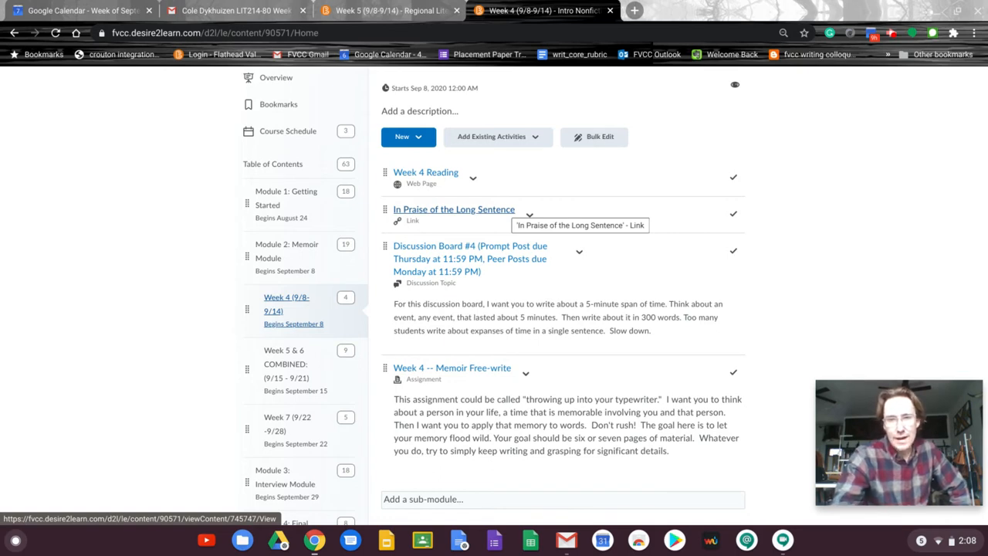
mouse_move(525, 278)
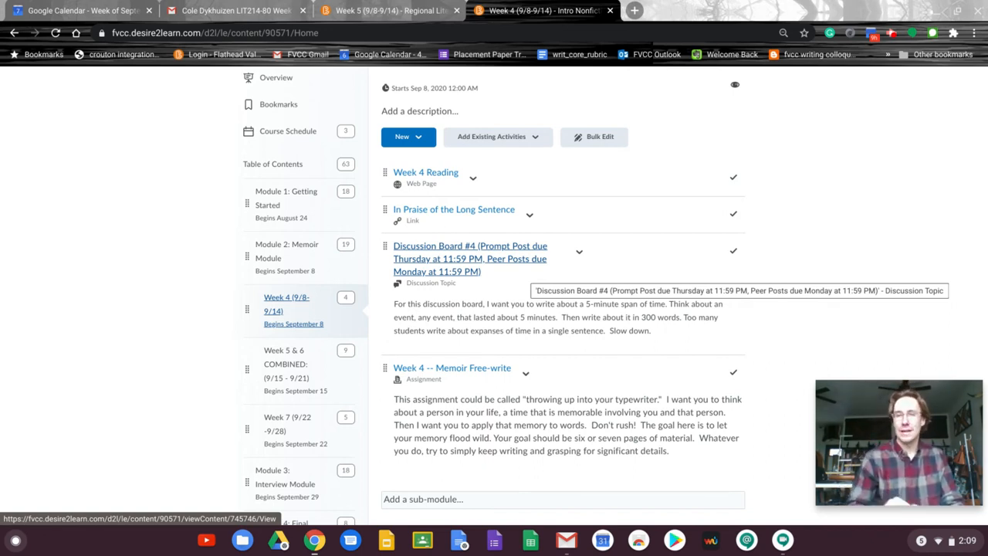
mouse_move(525, 358)
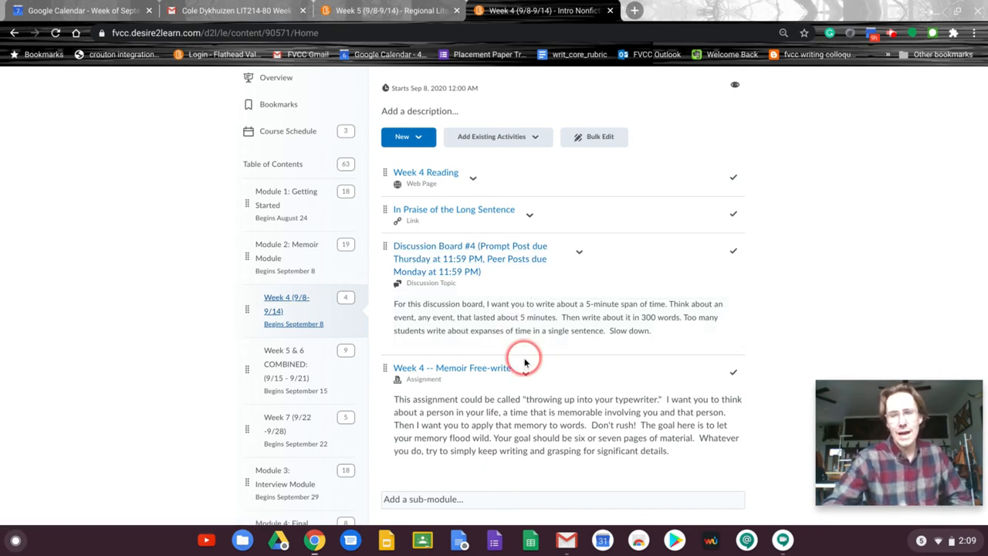